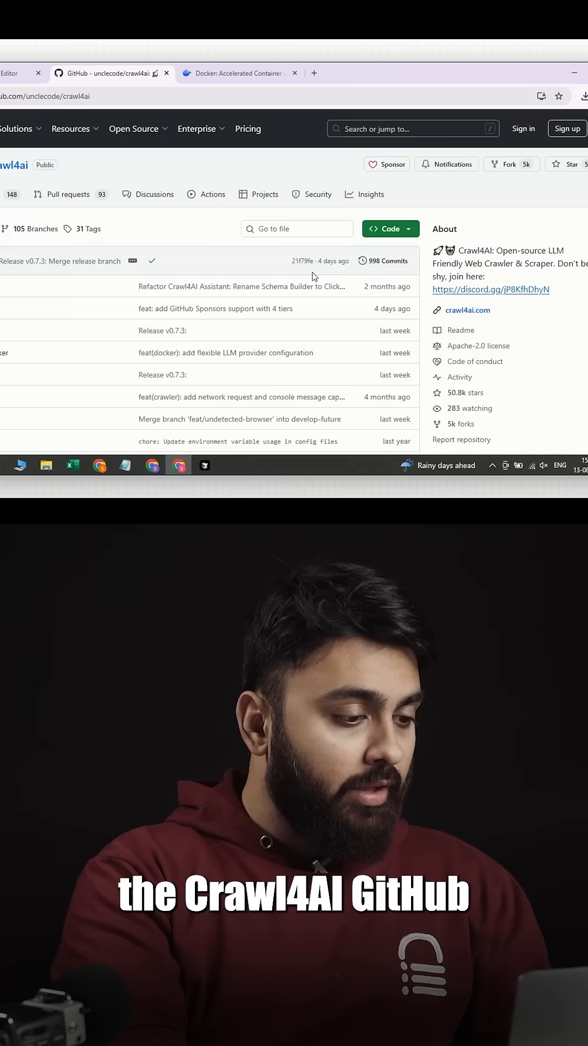
- Ask the Cursor agent to 'clone this repo' for the Crawl4AI GitHub repository
left_click(386, 228)
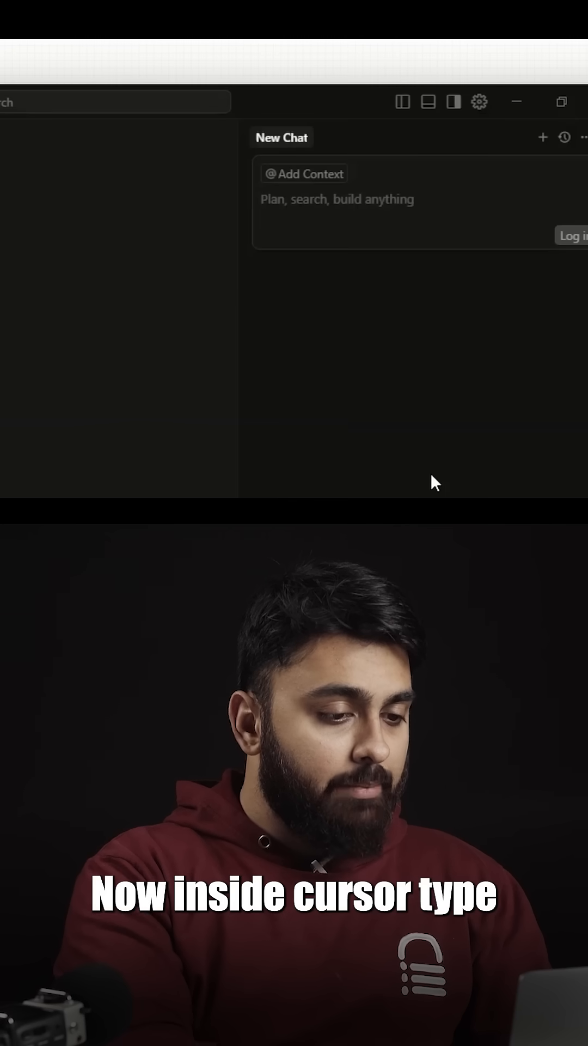
type("clone this repo")
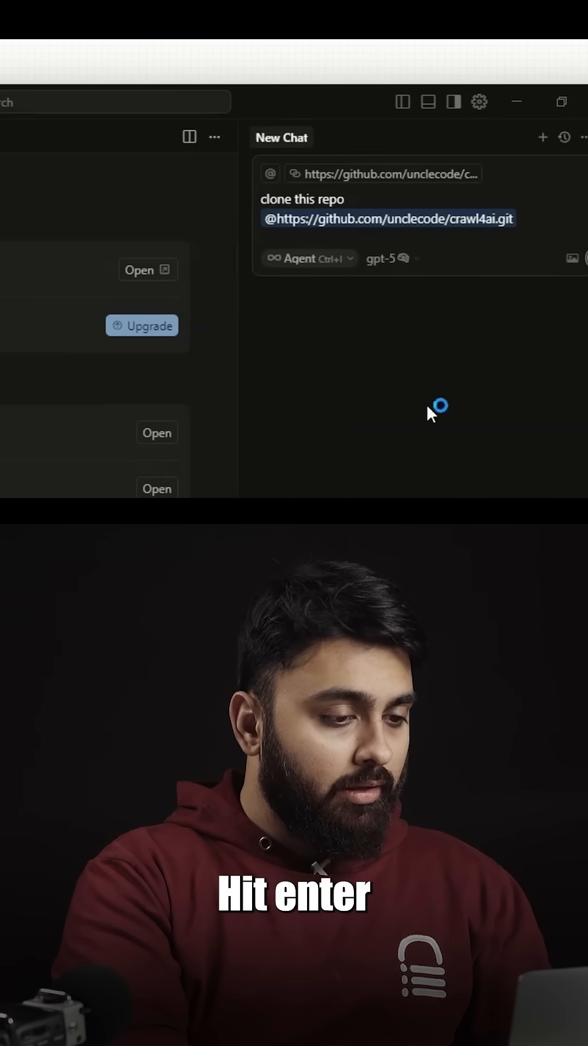
key("enter")
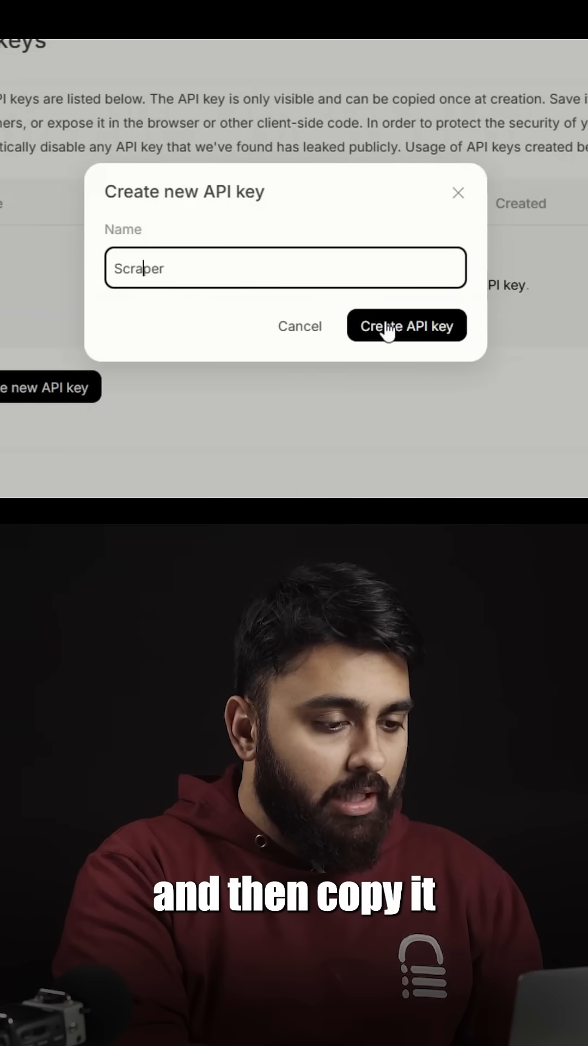
- Create a new OpenAI API key named 'Scraper'
left_click(405, 326)
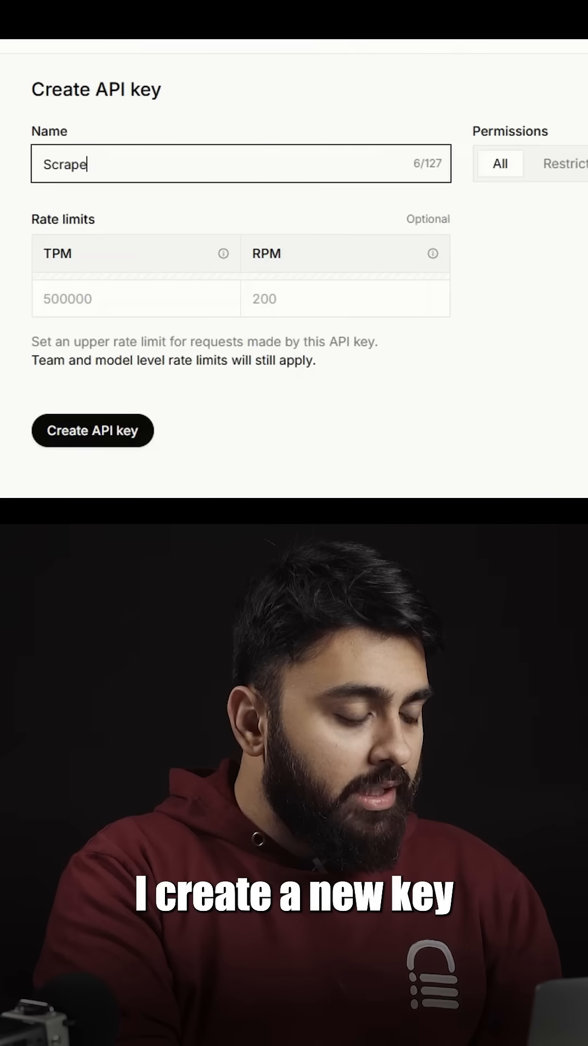
left_click(92, 431)
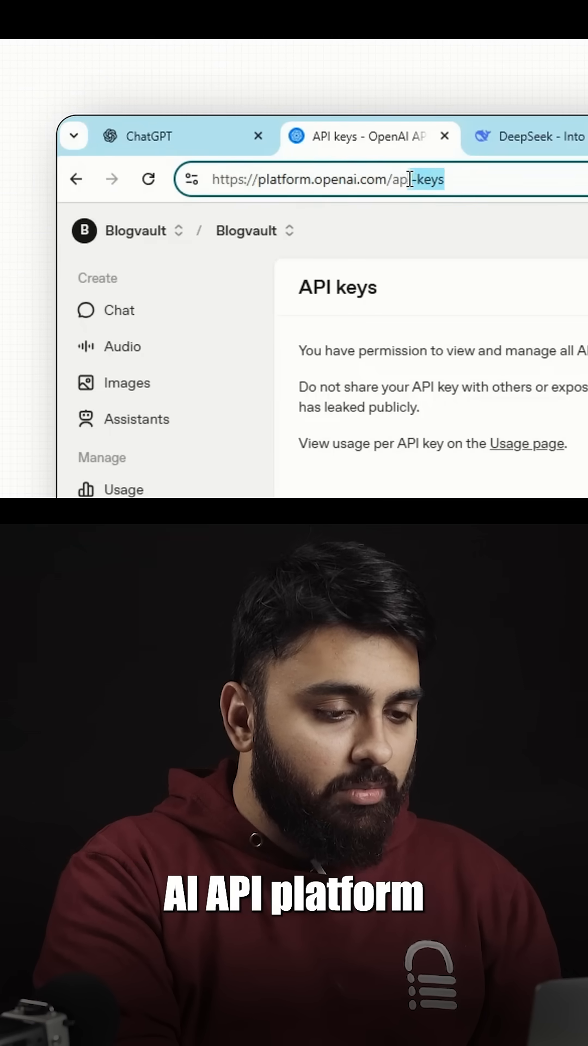
left_click(446, 359)
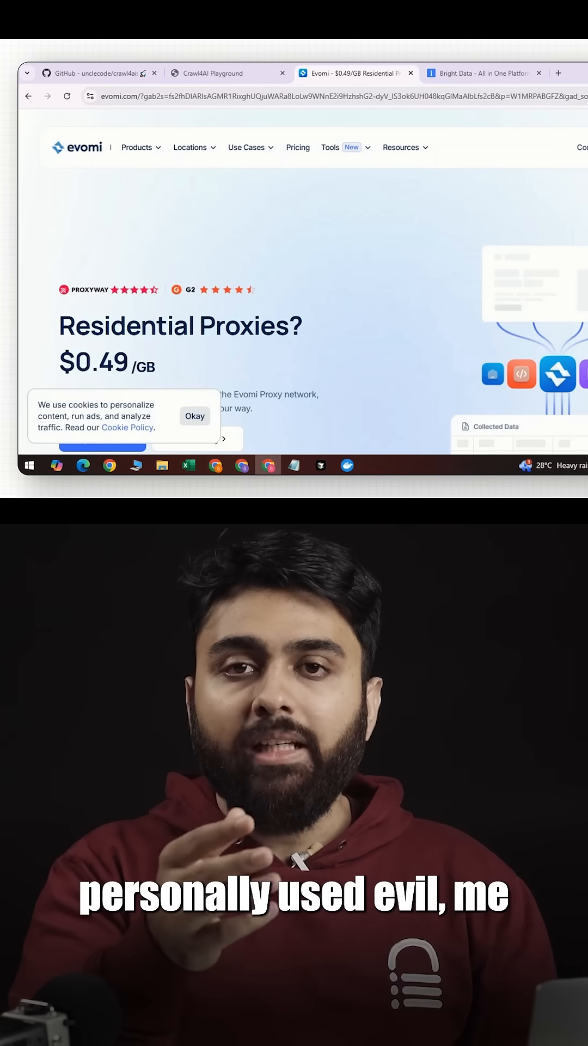
left_click(480, 72)
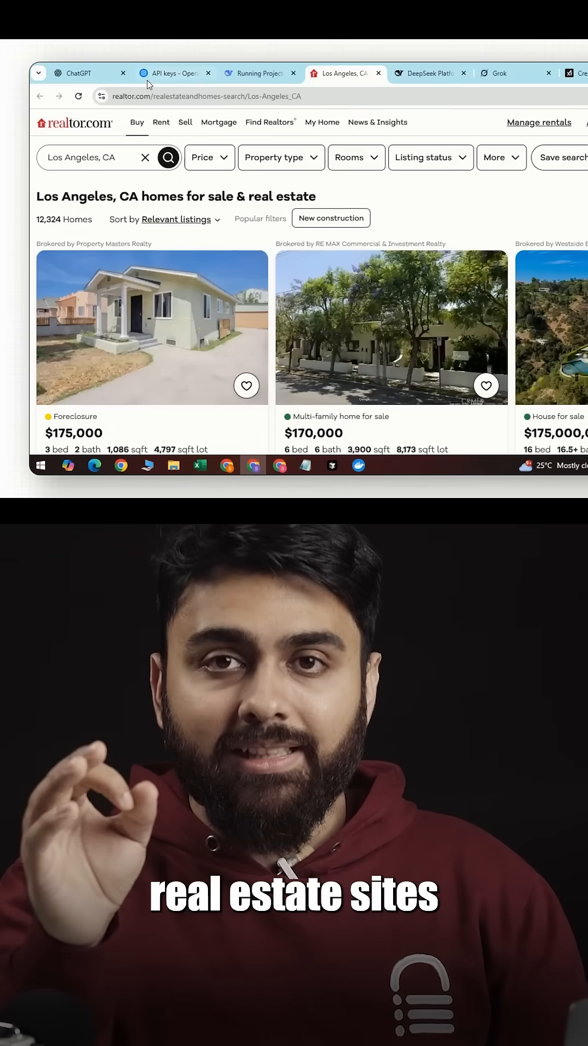
- Switch to the realtor.com tab showing Los Angeles, CA homes for sale
left_click(94, 381)
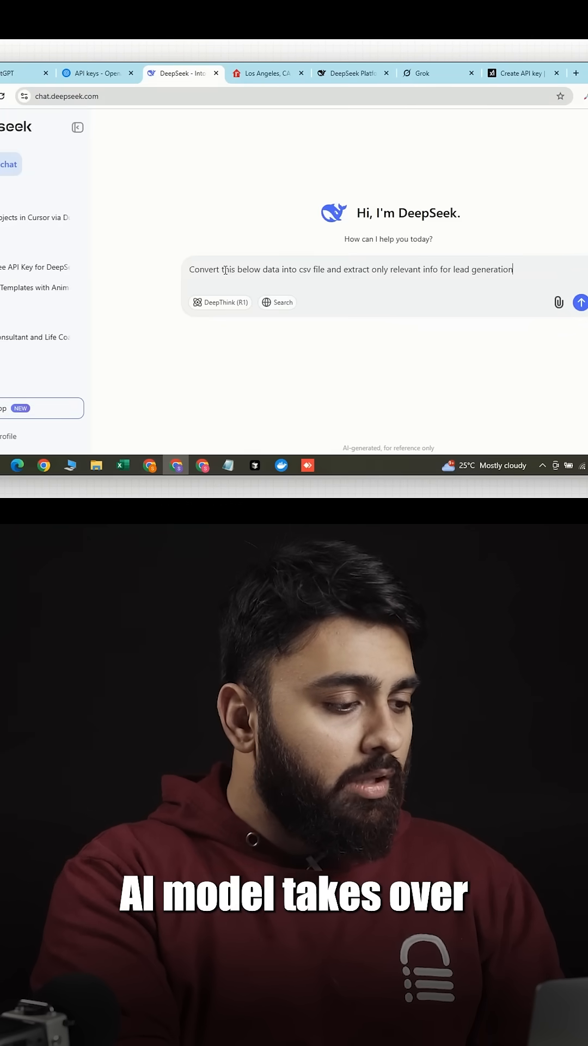
- Send DeepSeek the prompt converting scraped data into CSV leads with company names and phone numbers
left_click(580, 302)
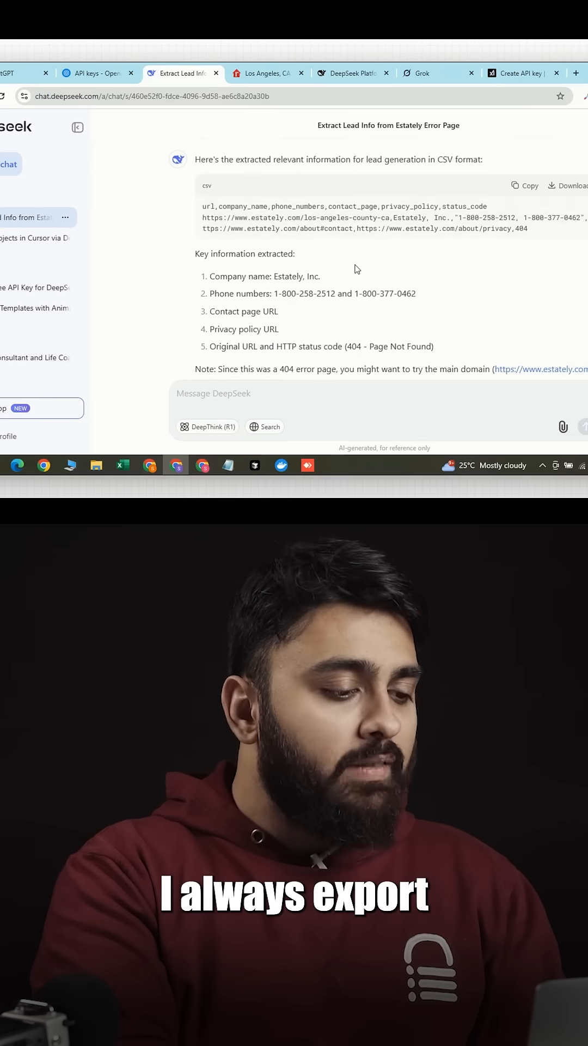